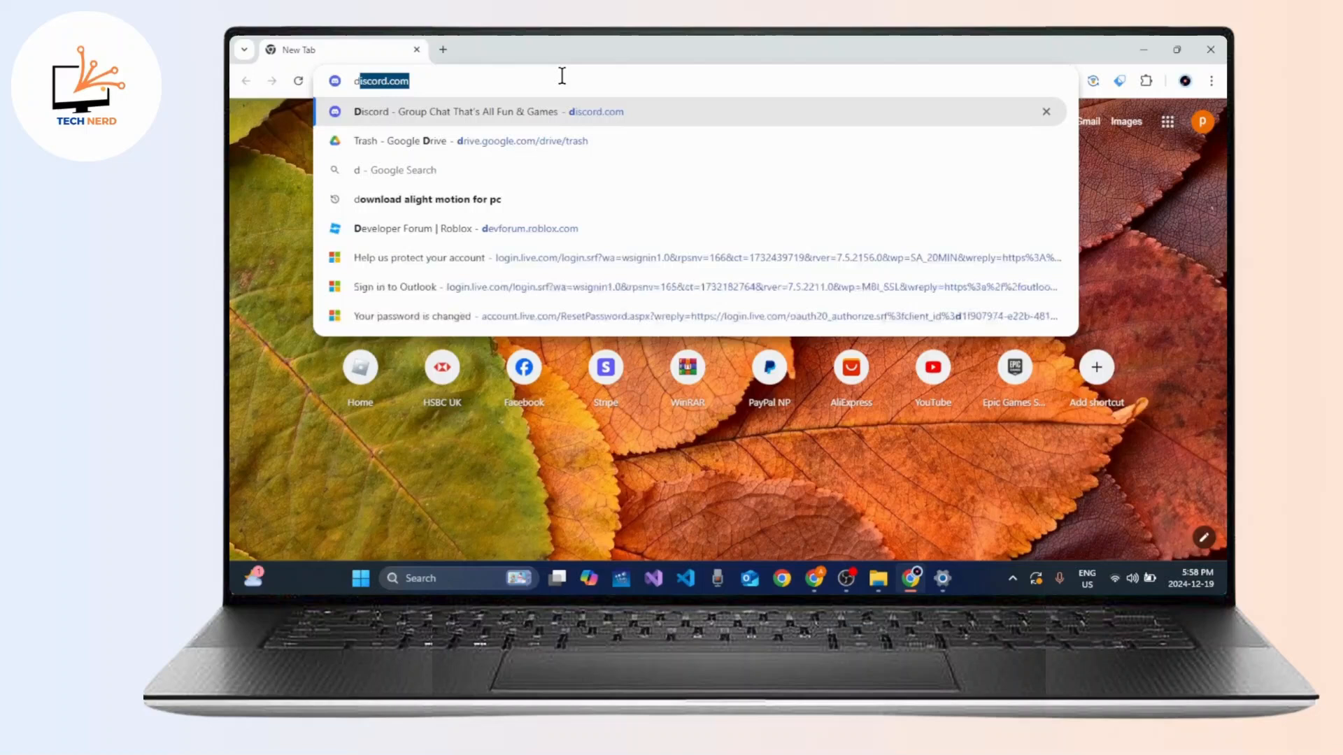
Search Google for "desktop backgrounds" from the address bar
type("desktop background")
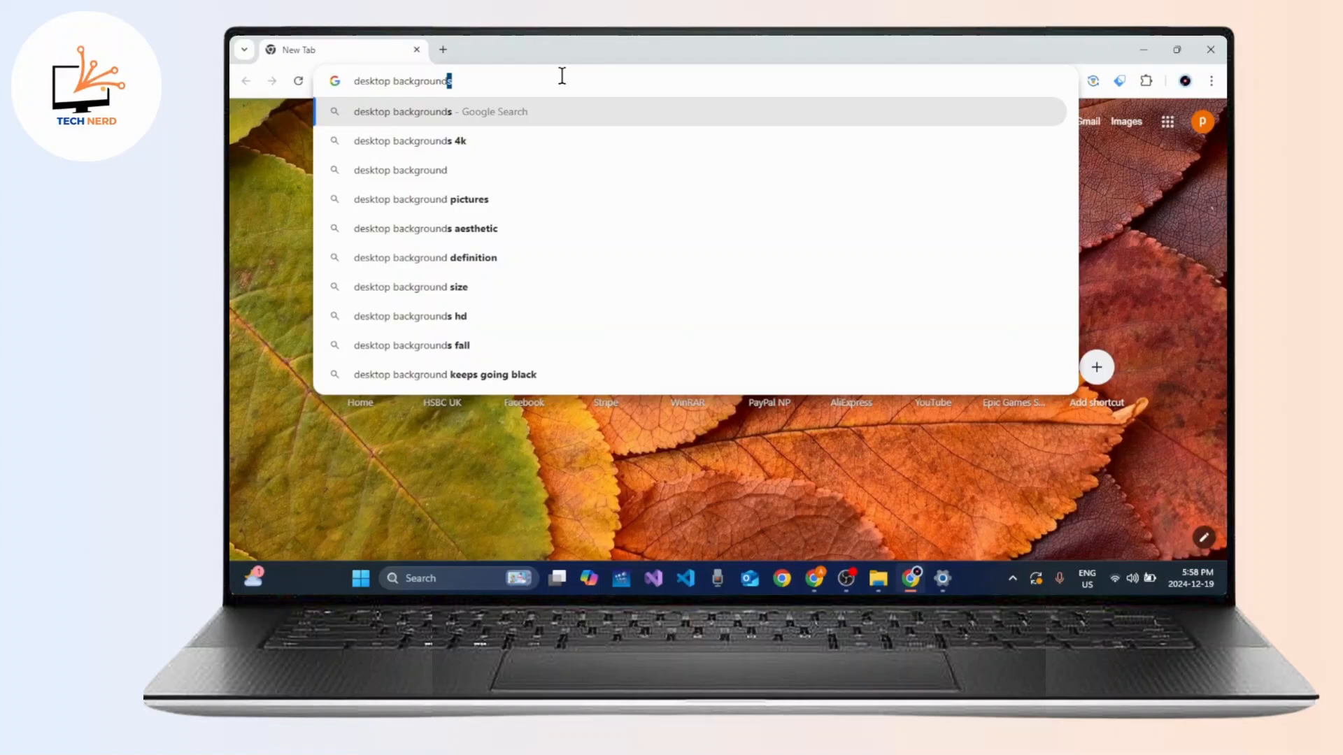
key("Return")
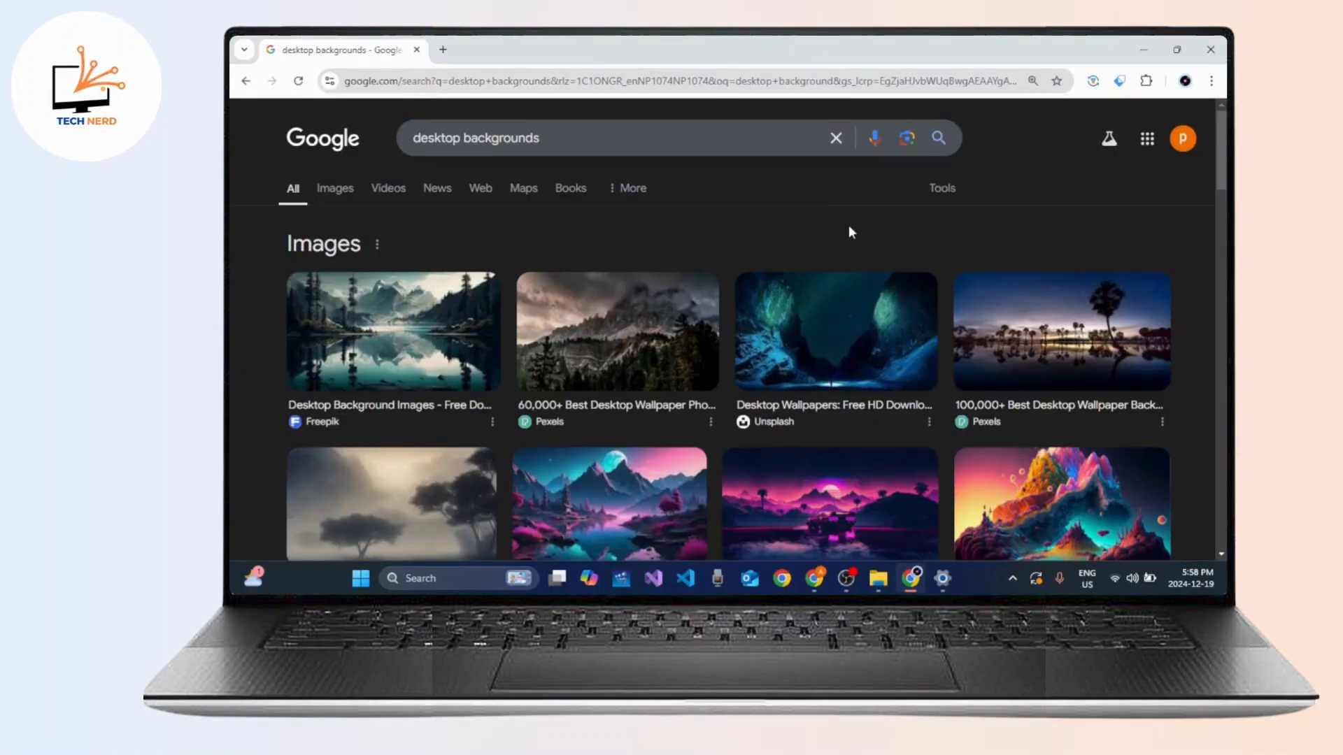
Preview the Pexels sunset palm-tree result and bring up Save image as
scroll("down", 3)
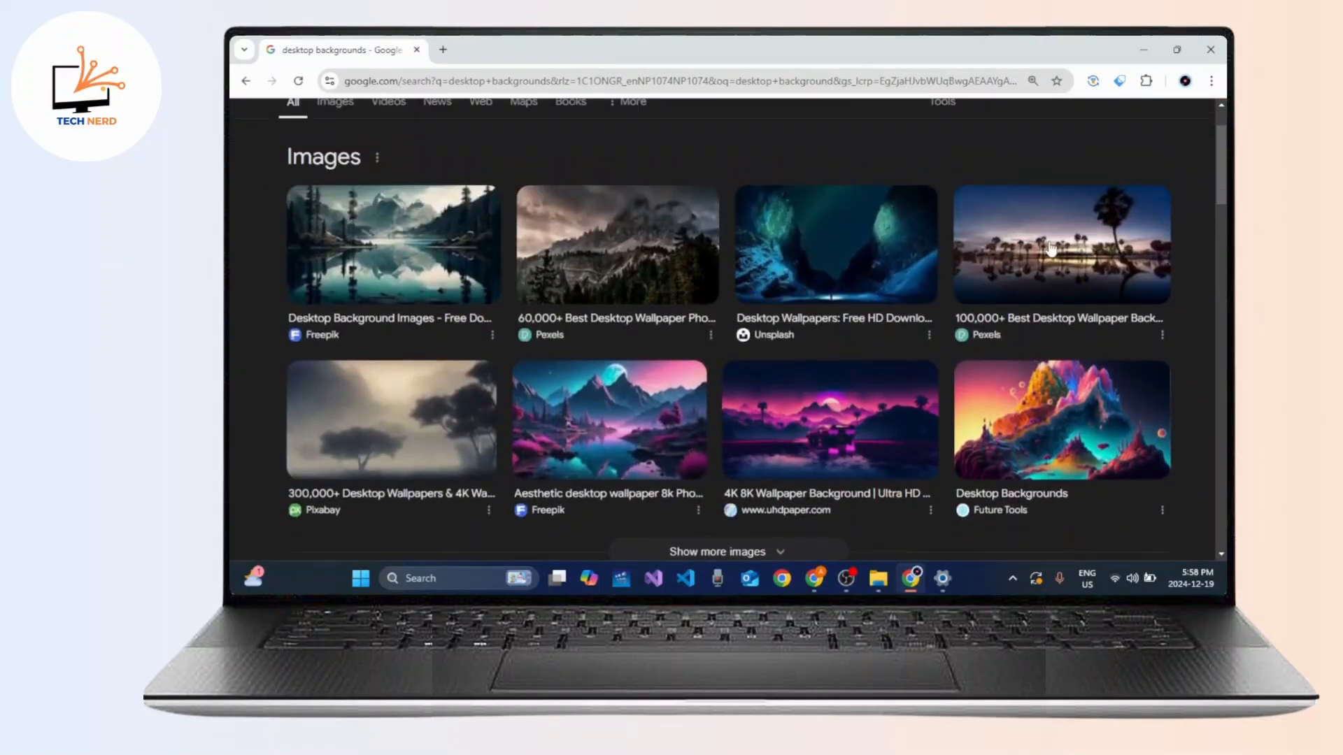
left_click(1060, 244)
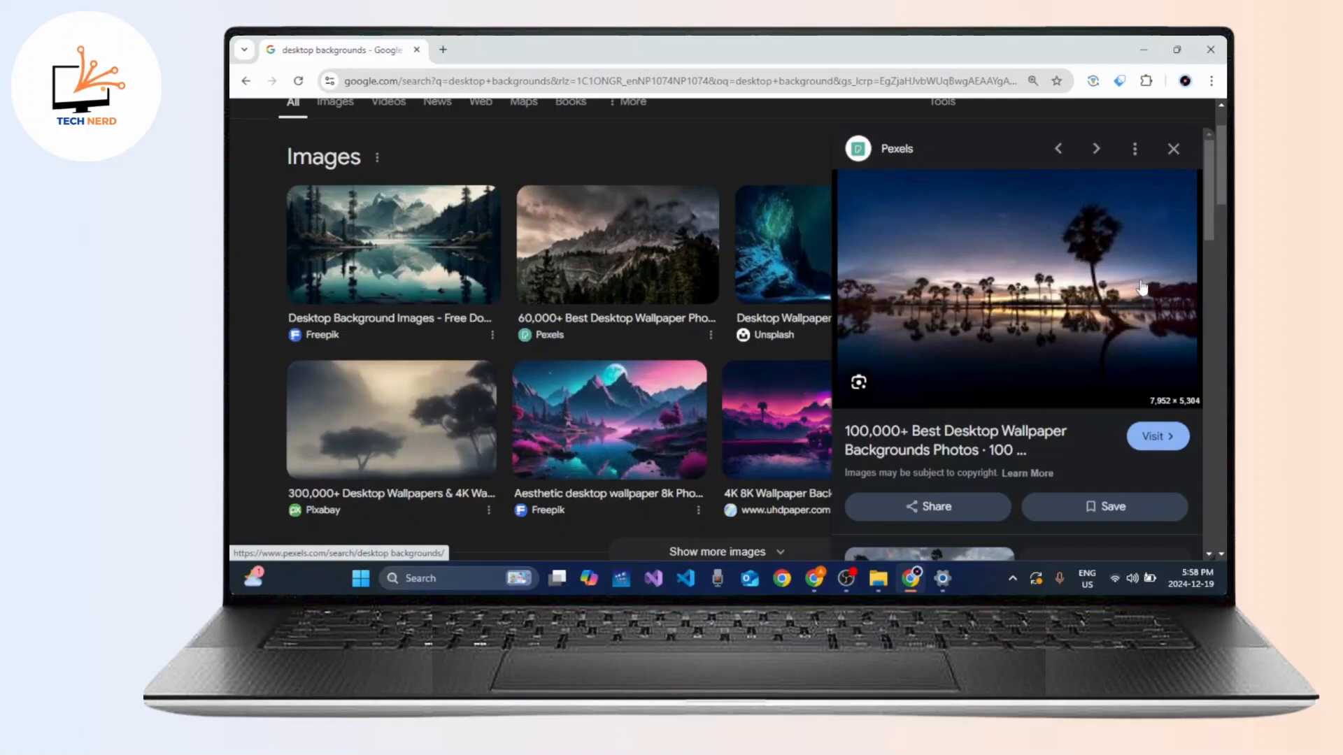
right_click(1143, 287)
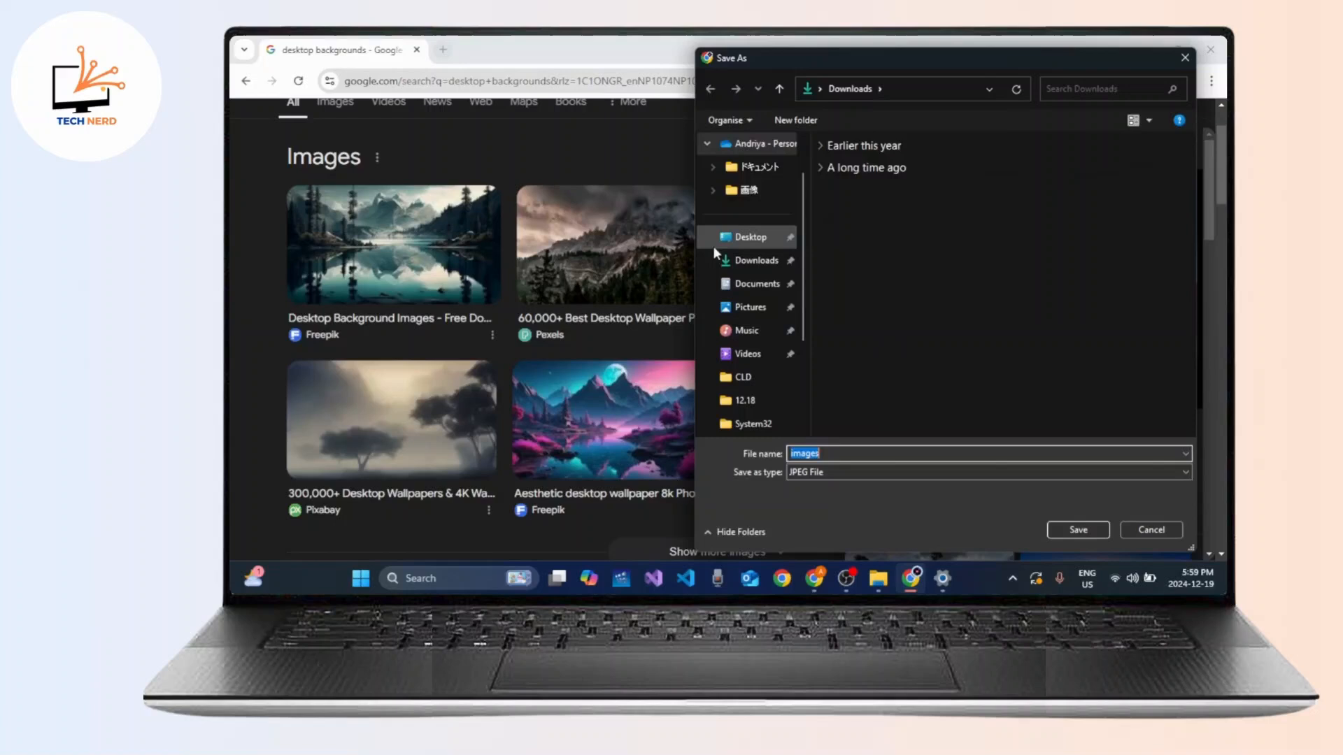
Save the image into Desktop > Project work, then minimise Chrome to reveal the desktop
left_click(748, 238)
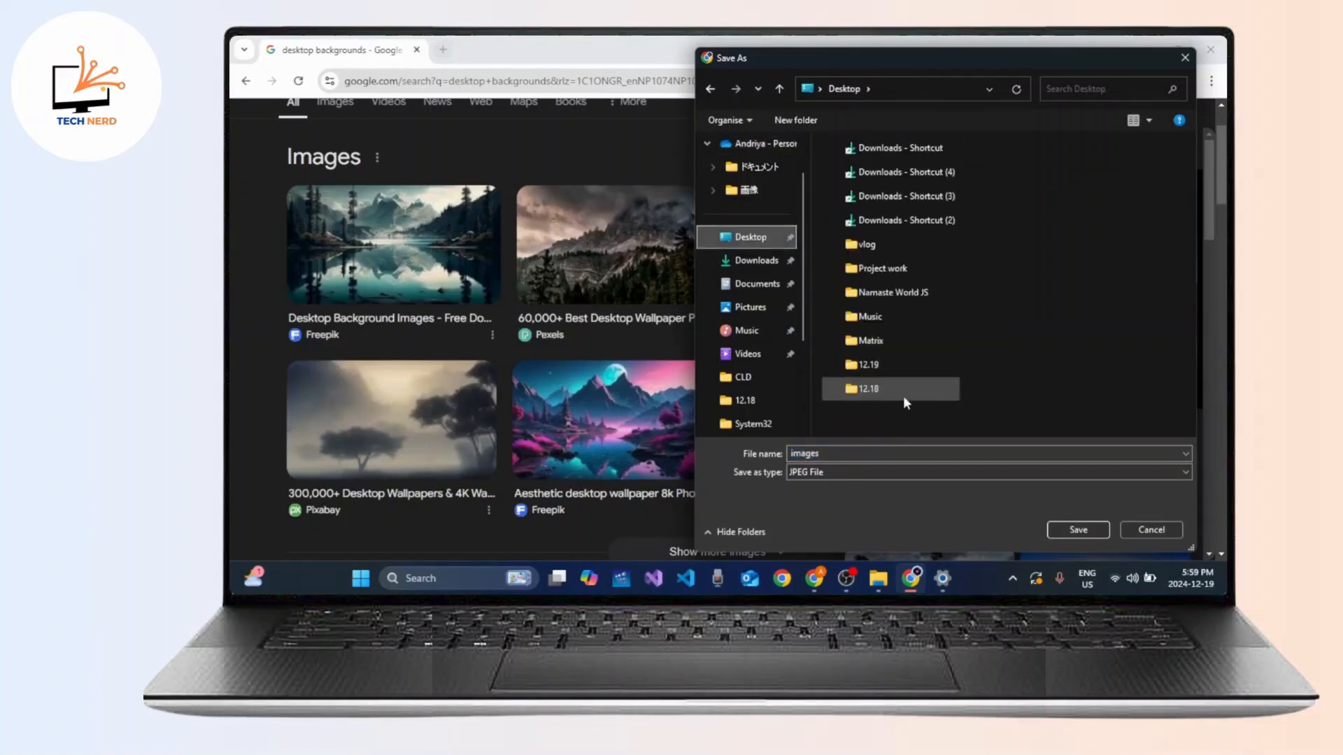
mouse_move(918, 250)
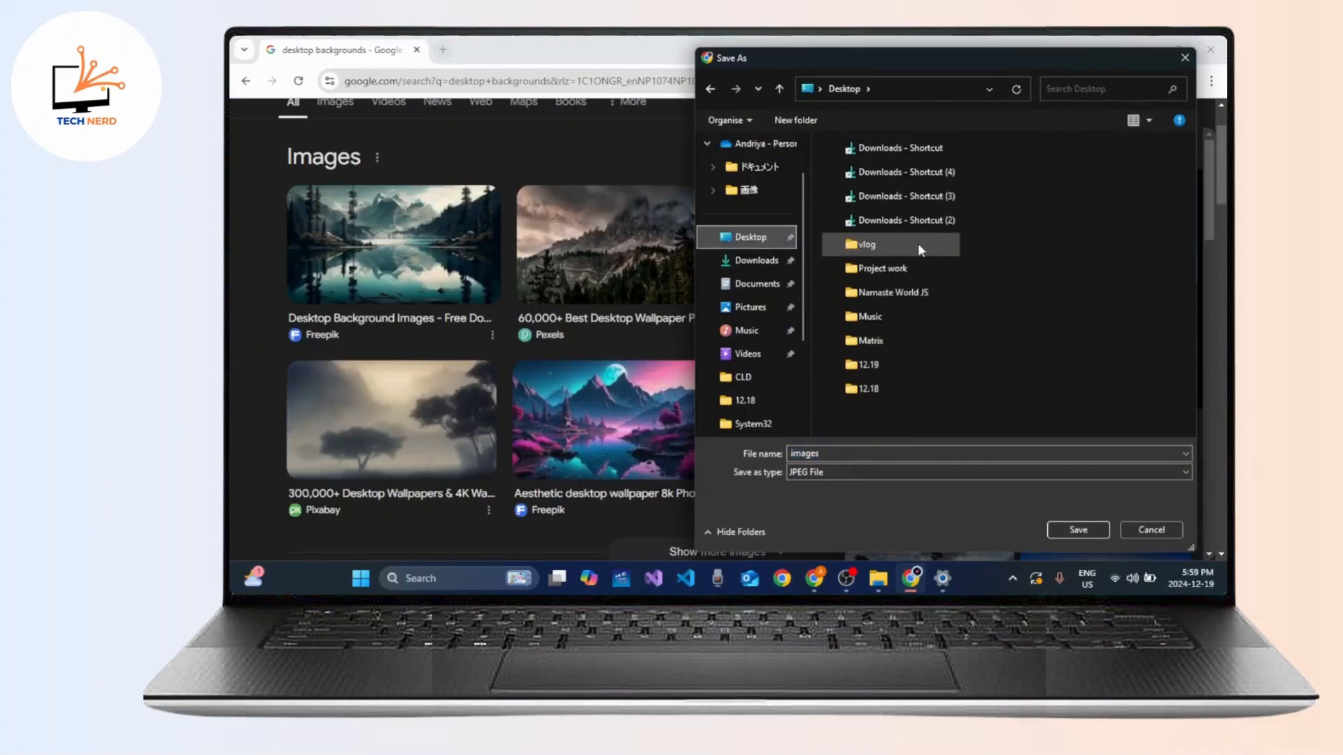
left_click(882, 268)
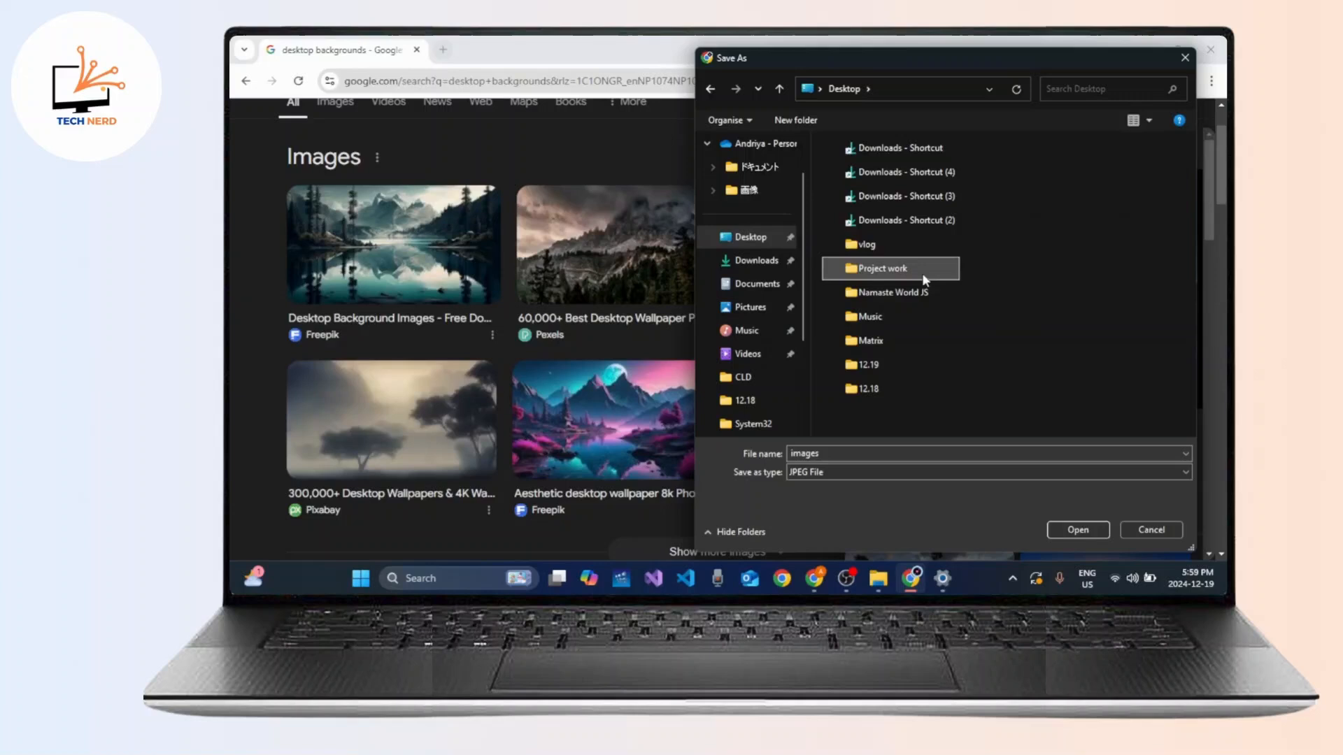
double_click(891, 269)
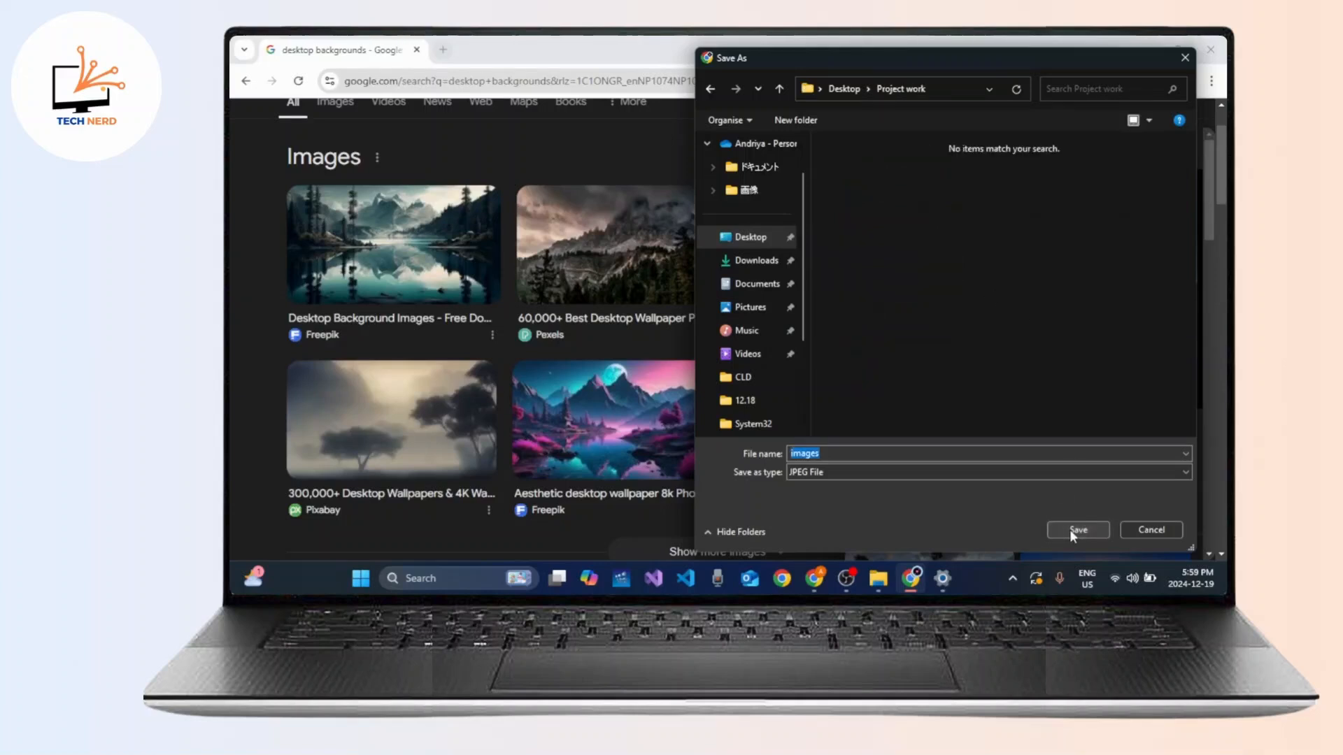
left_click(1077, 529)
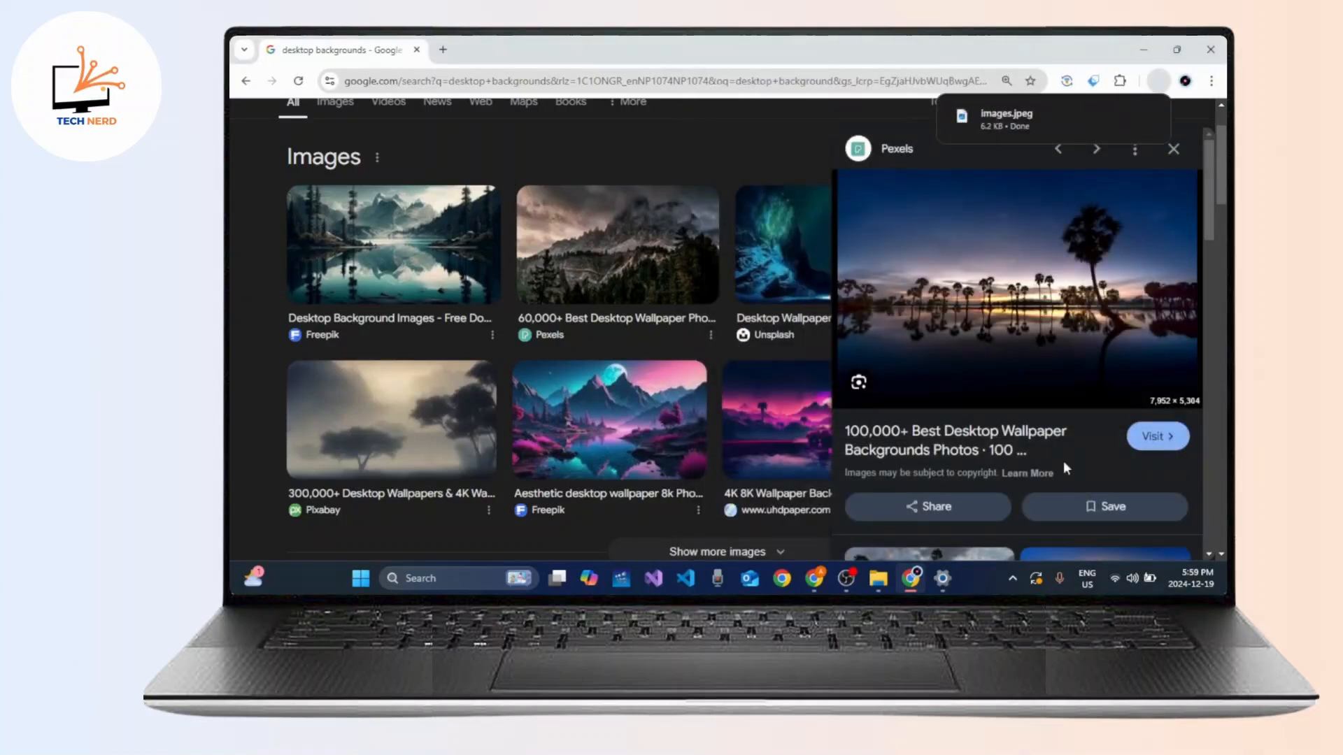
left_click(1176, 49)
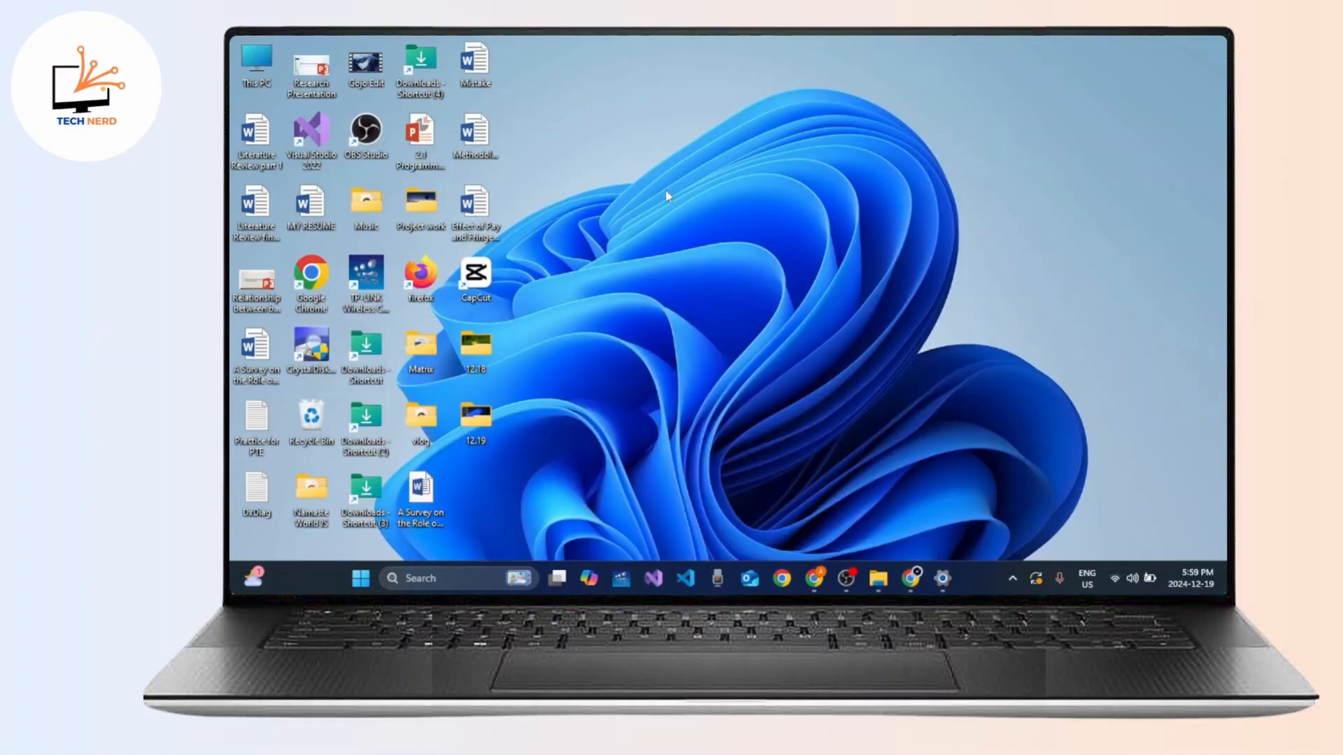
mouse_move(582, 280)
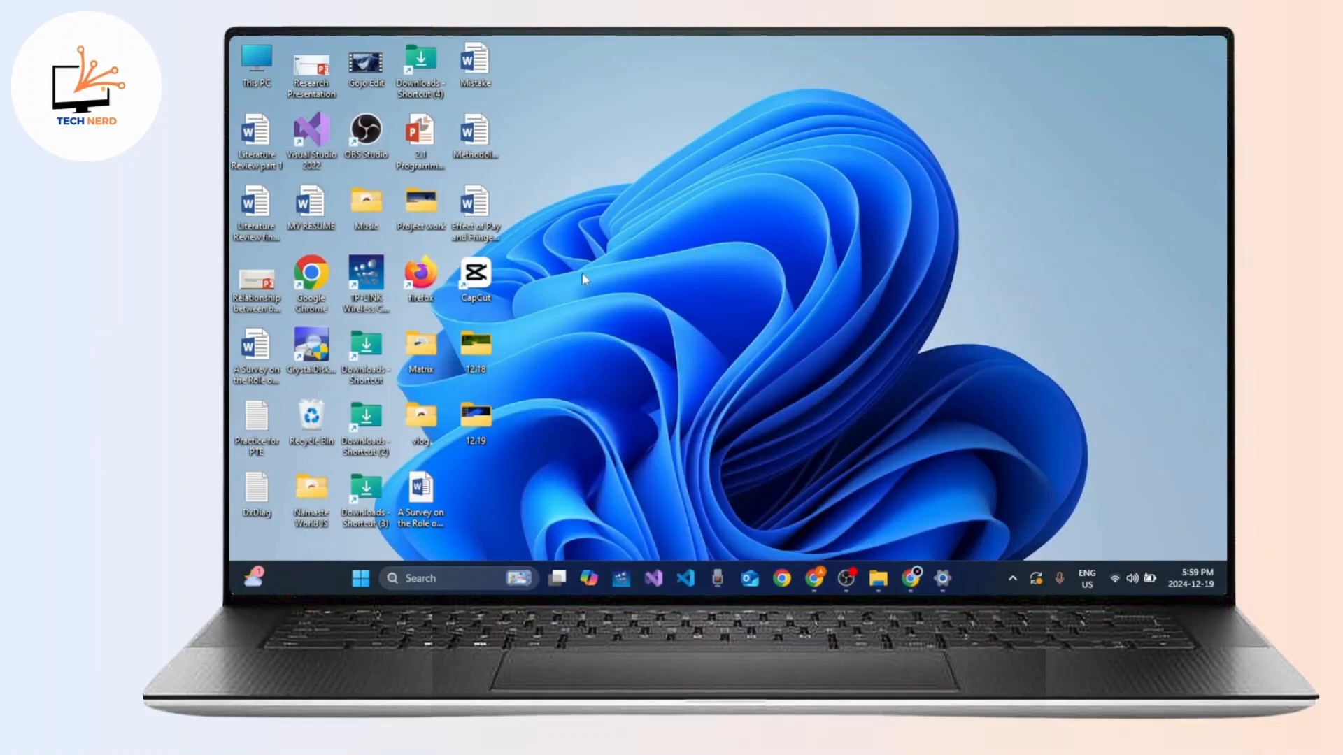
Set the saved images file in Project work as the desktop background
double_click(419, 206)
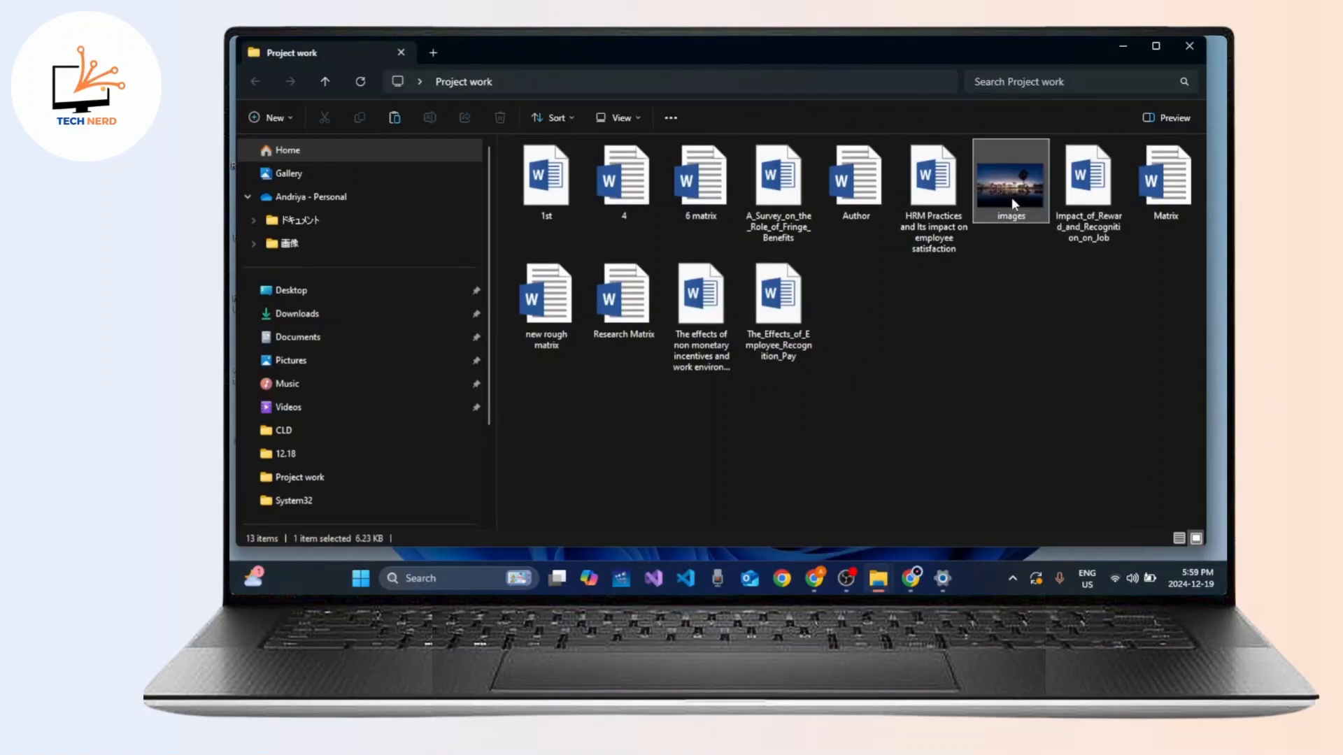
right_click(1011, 180)
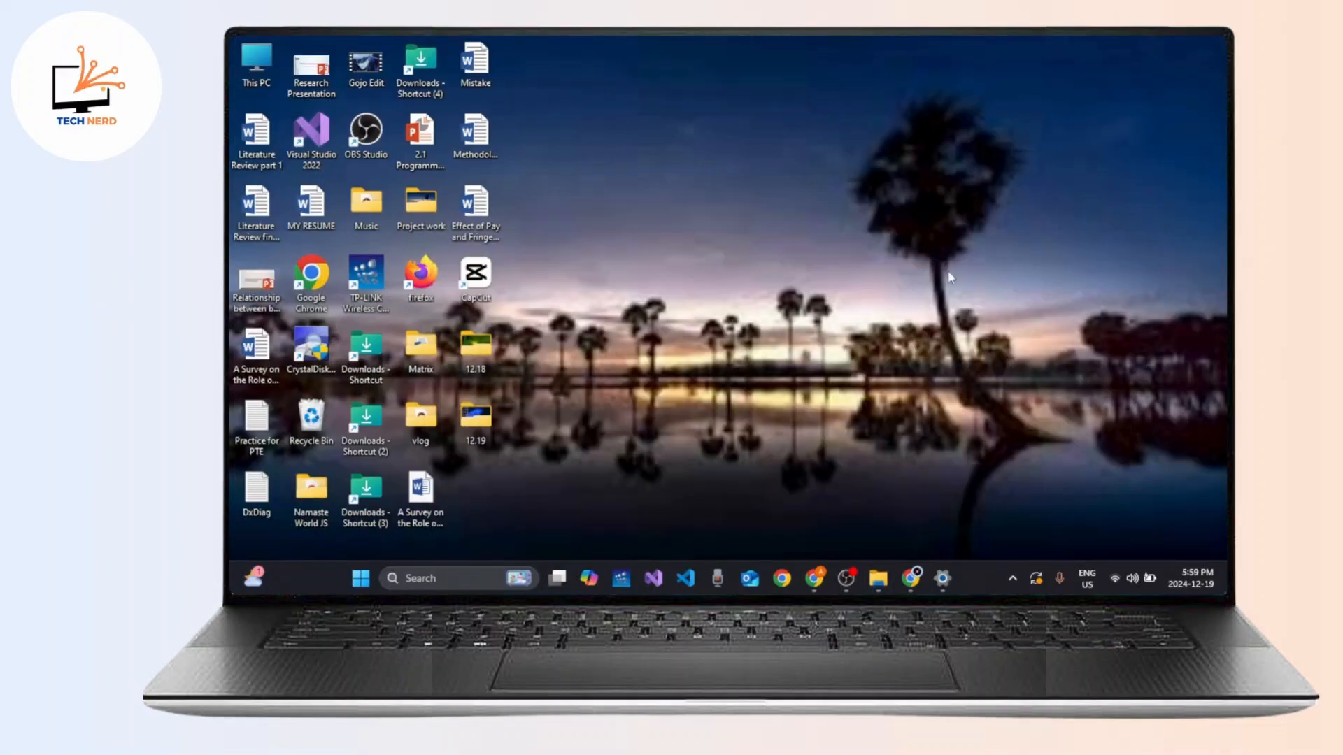
mouse_move(852, 350)
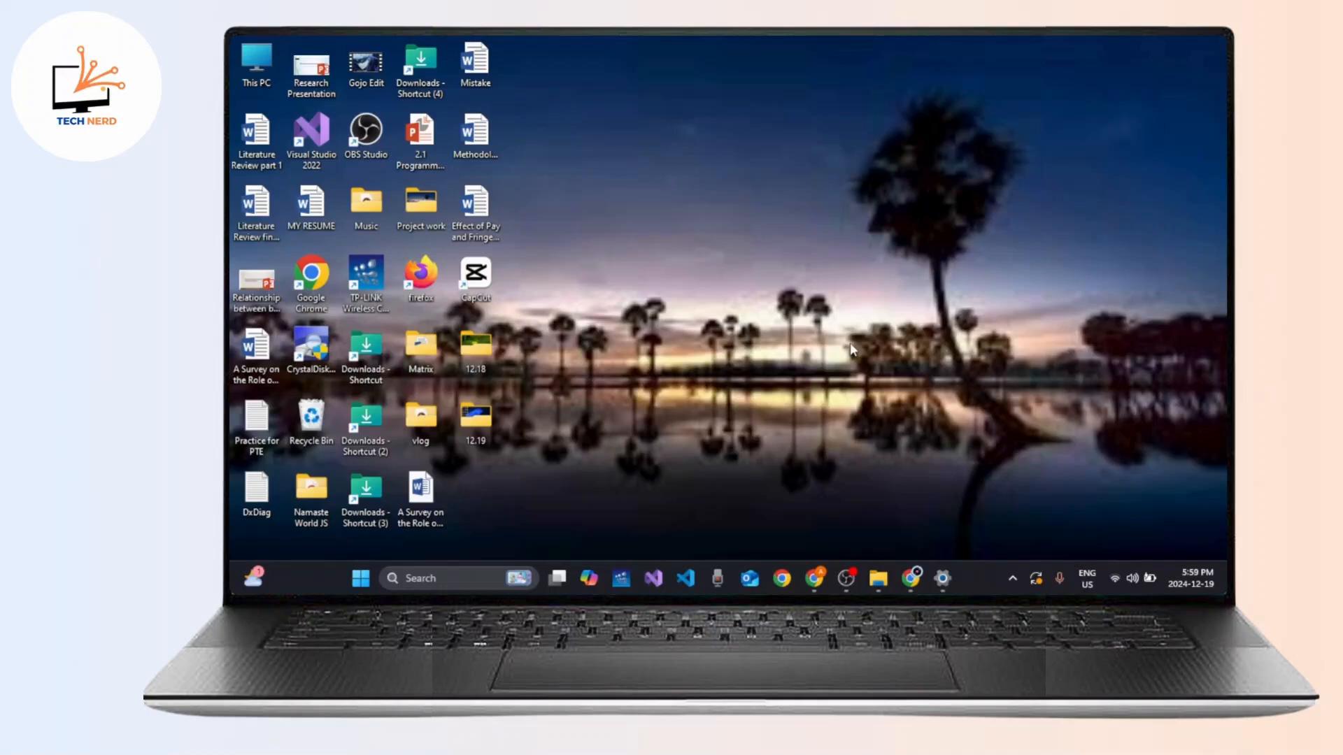
mouse_move(522, 372)
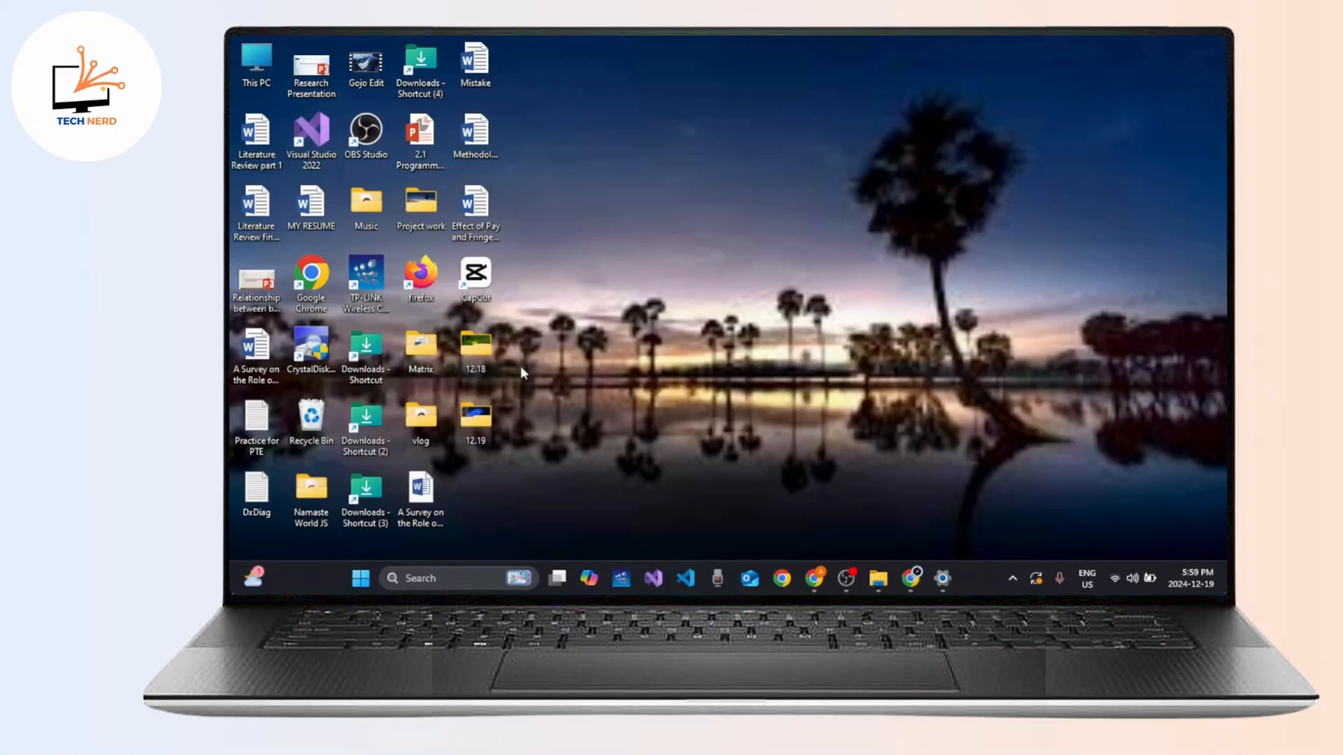
Bring up the actions menu for the green Pexels photo in the 12.18 folder
double_click(476, 347)
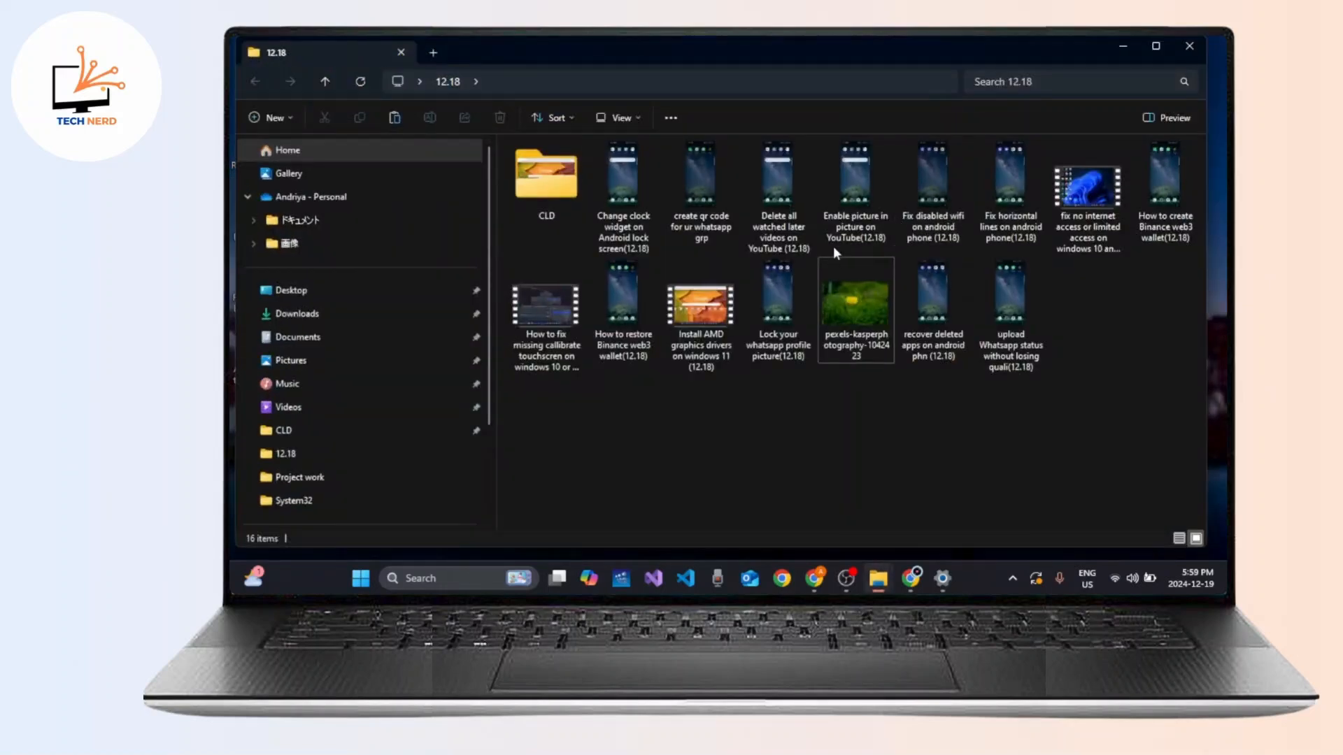
right_click(853, 307)
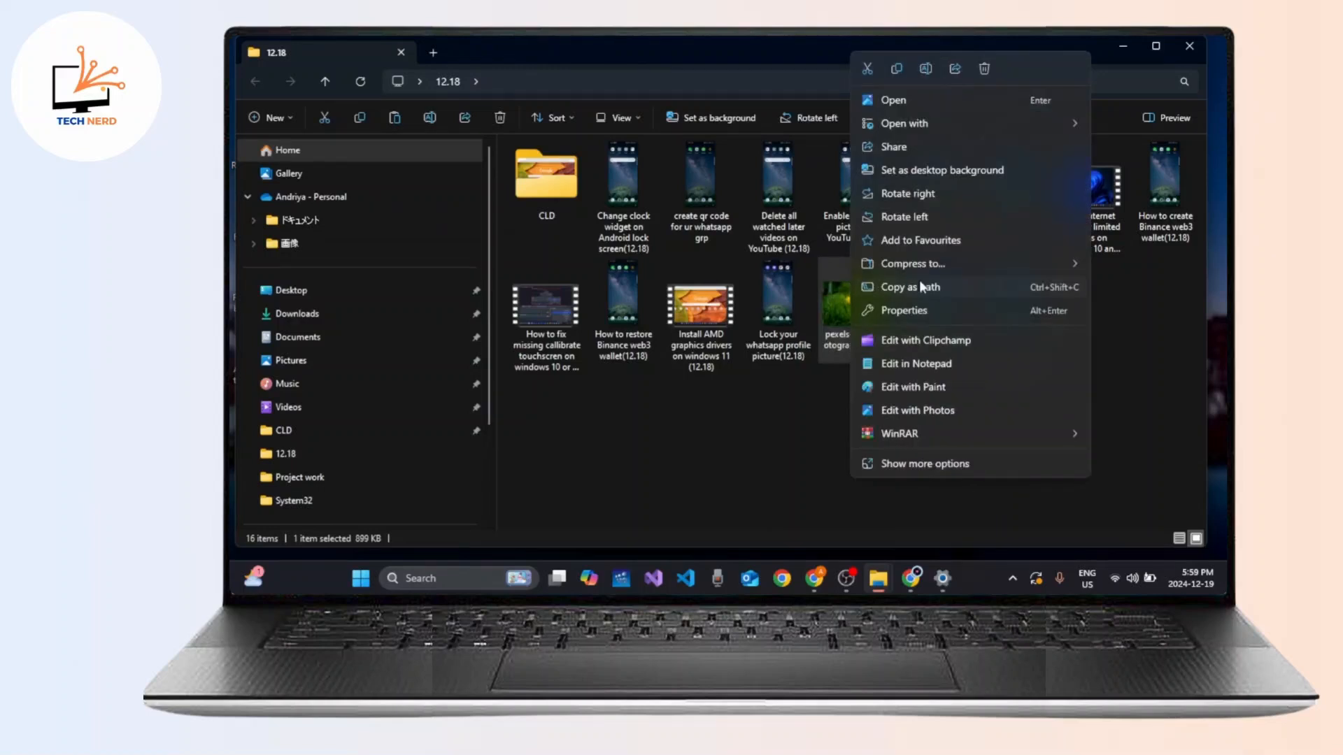
mouse_move(942, 169)
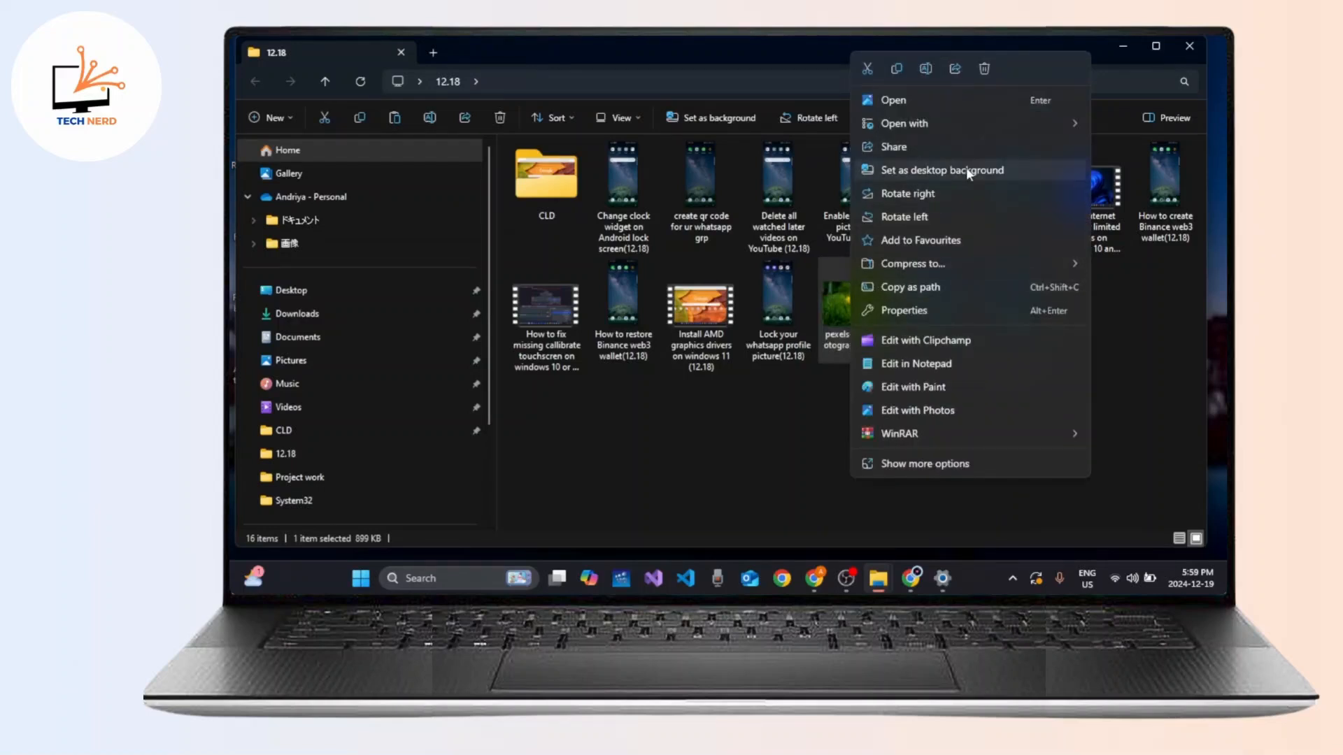